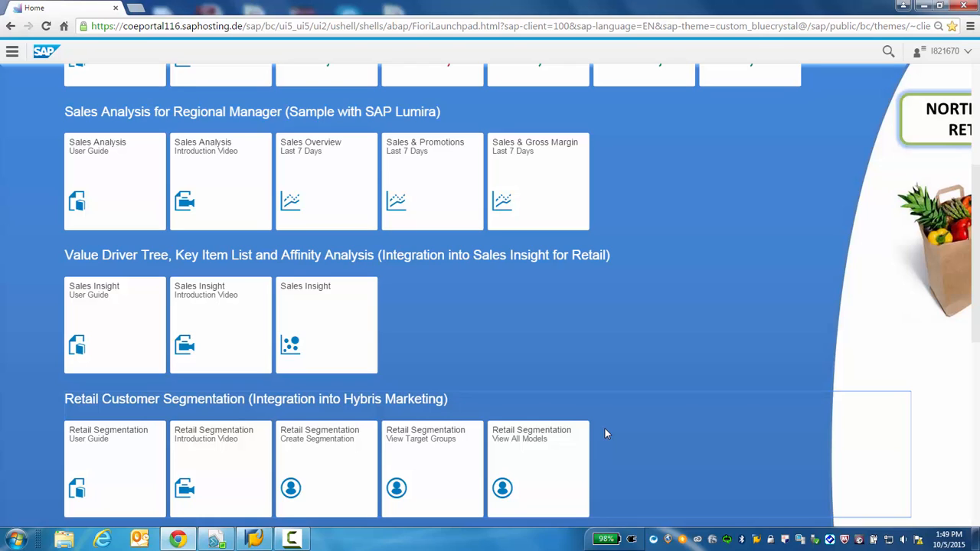
pyautogui.moveTo(326, 465)
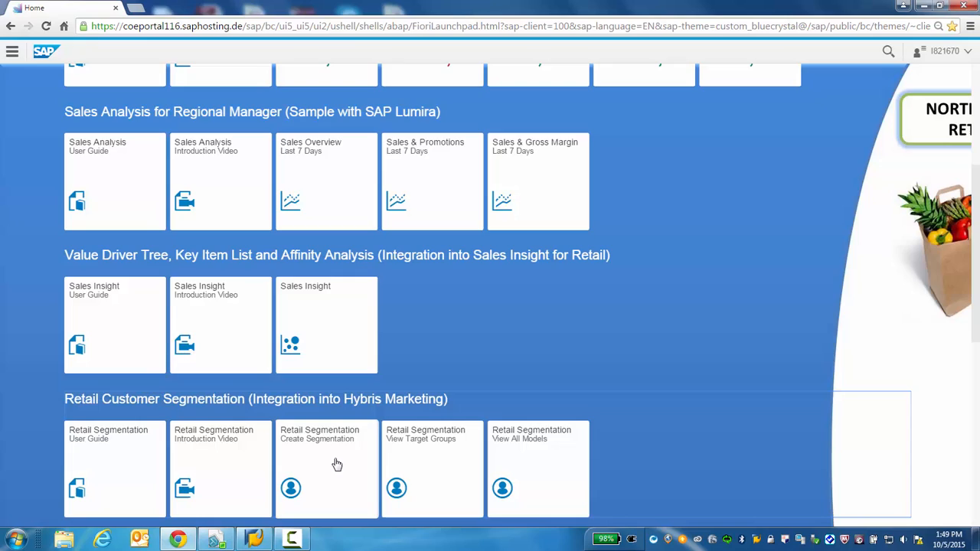
# - Launch the 'Retail Segmentation – Create Segmentation' tile to open a new segmentation model
pyautogui.click(326, 468)
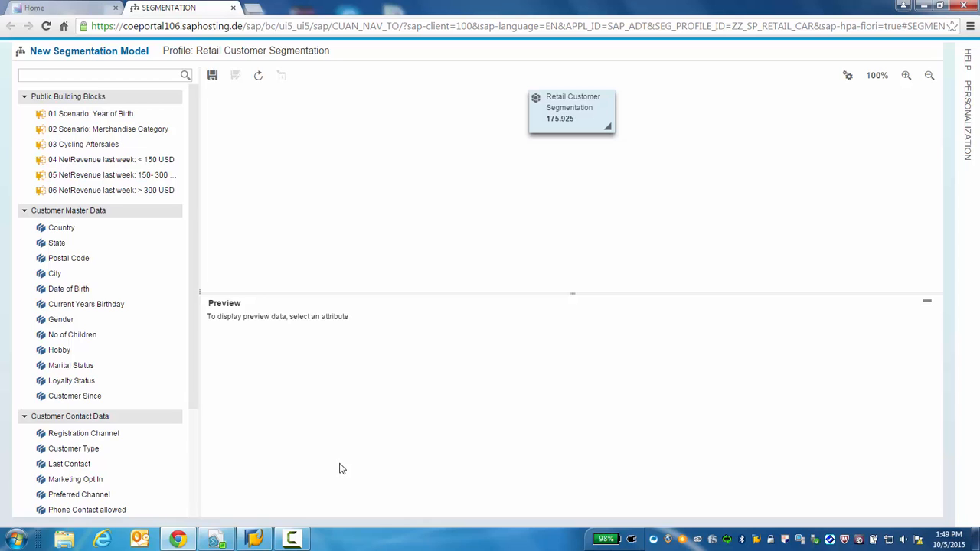
# - Preview customers by loyalty status as pie then bar chart, then by gender
pyautogui.click(71, 380)
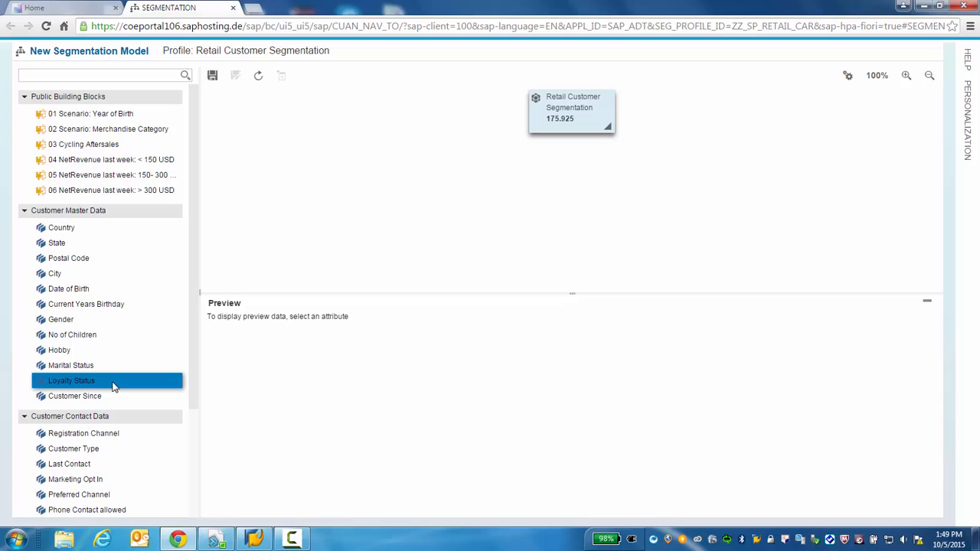
pyautogui.click(71, 380)
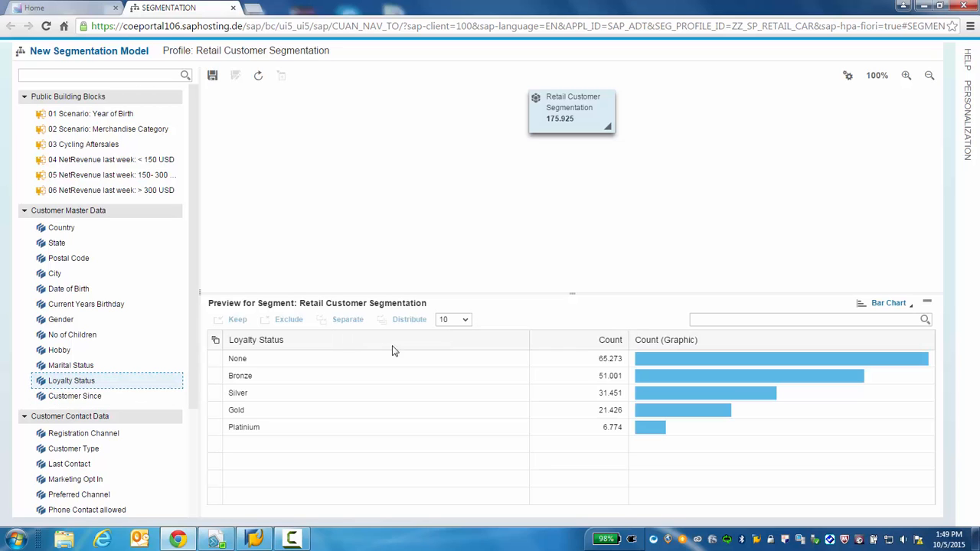
pyautogui.click(888, 303)
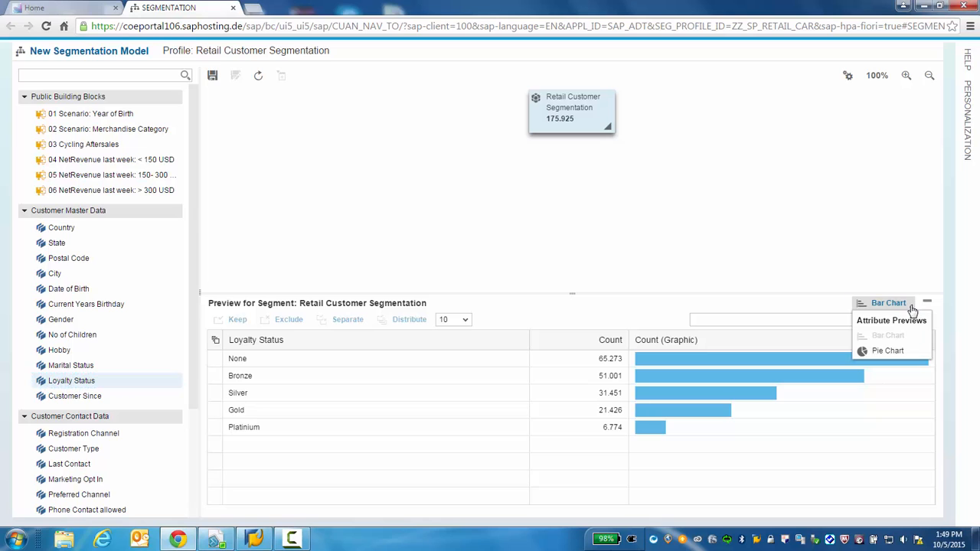
pyautogui.click(887, 350)
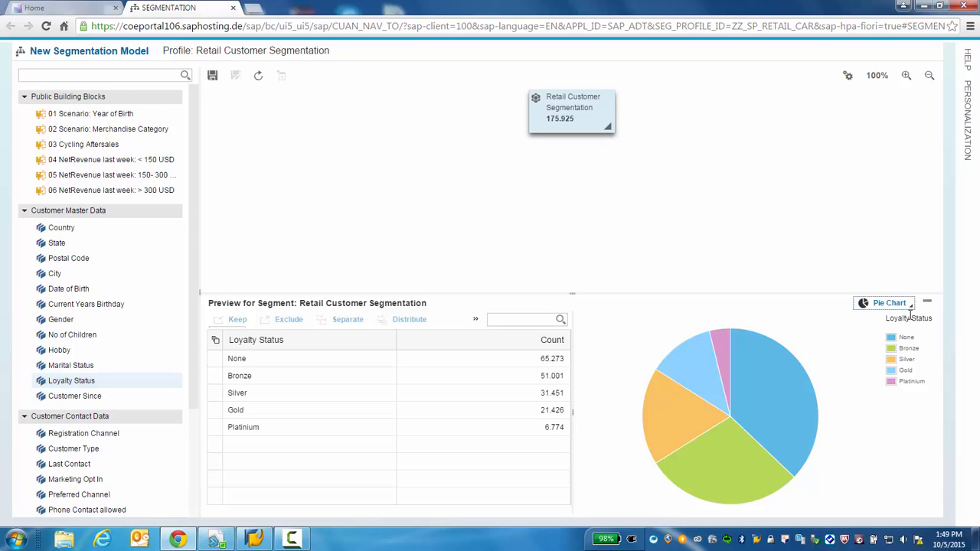
pyautogui.click(889, 303)
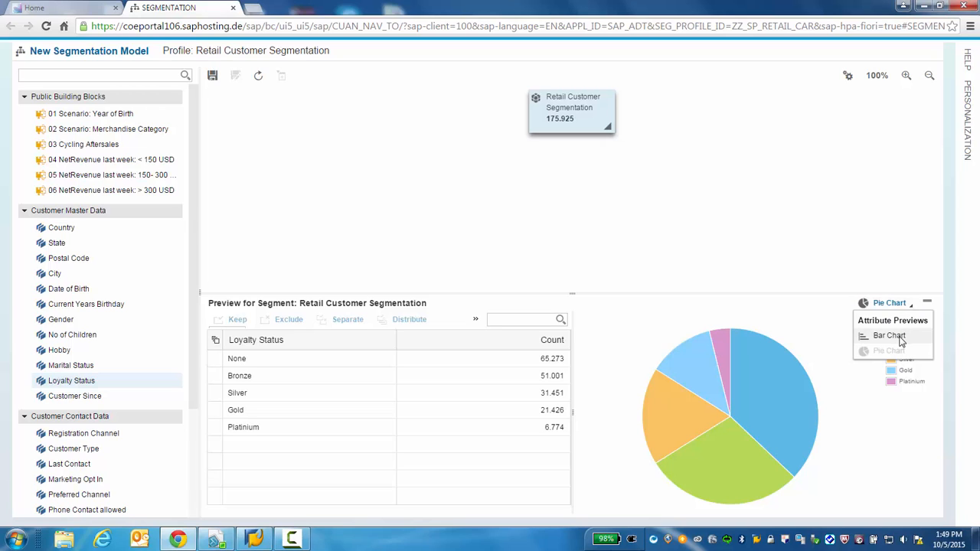
pyautogui.click(889, 335)
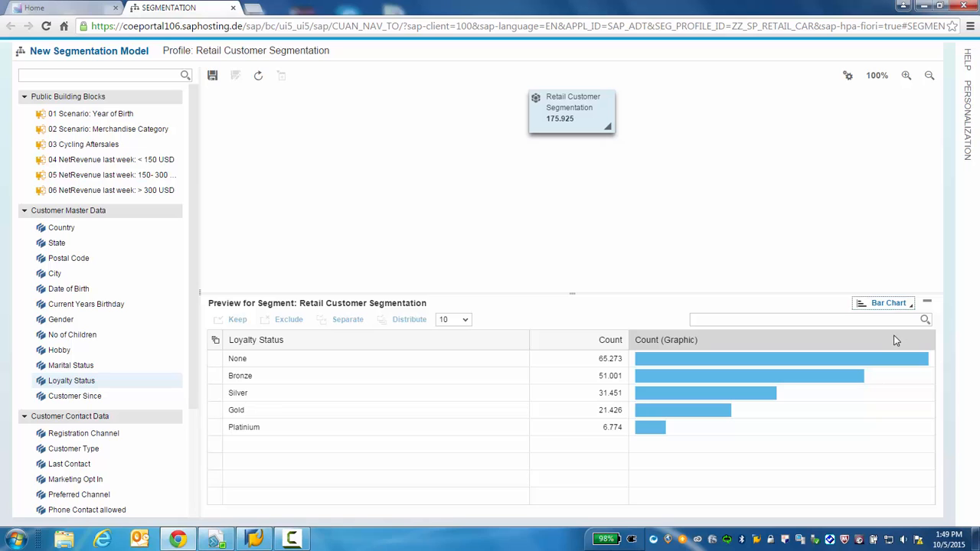
pyautogui.click(61, 319)
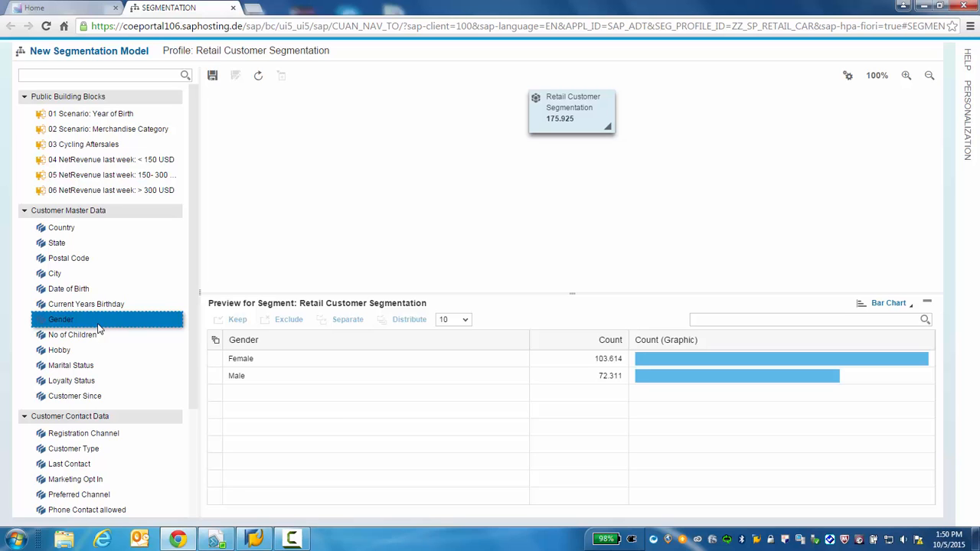
# - Keep only Pennsylvania customers from the State preview, leaving 20,030
pyautogui.click(57, 243)
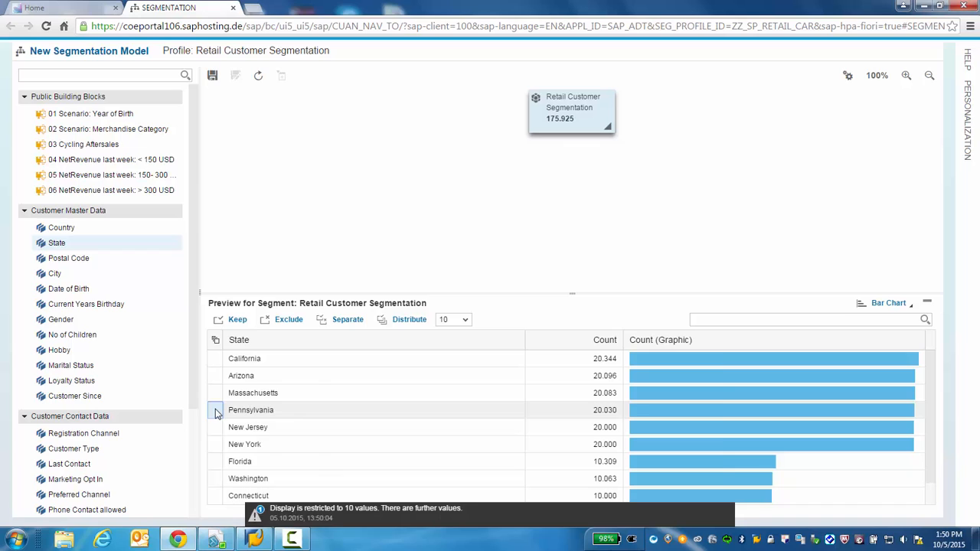
pyautogui.moveTo(217, 410)
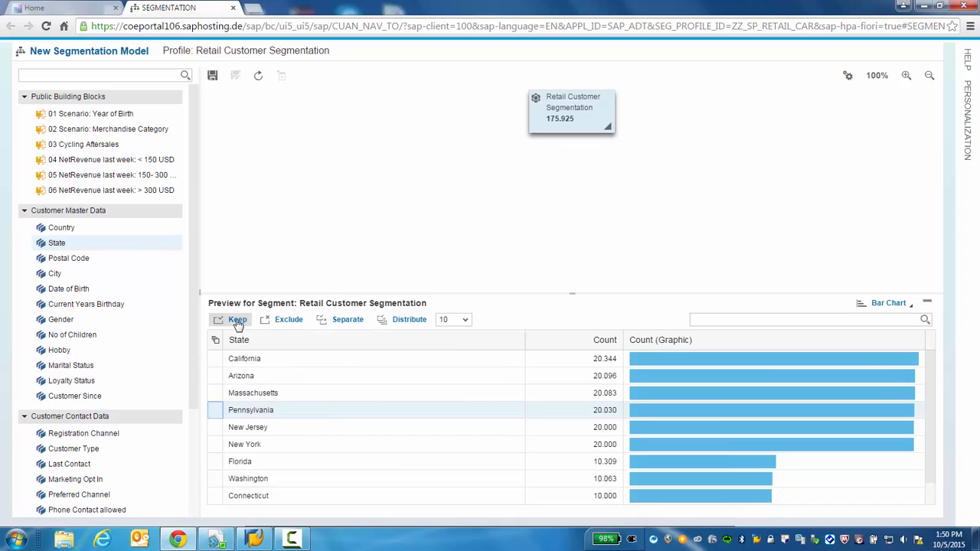
pyautogui.click(237, 319)
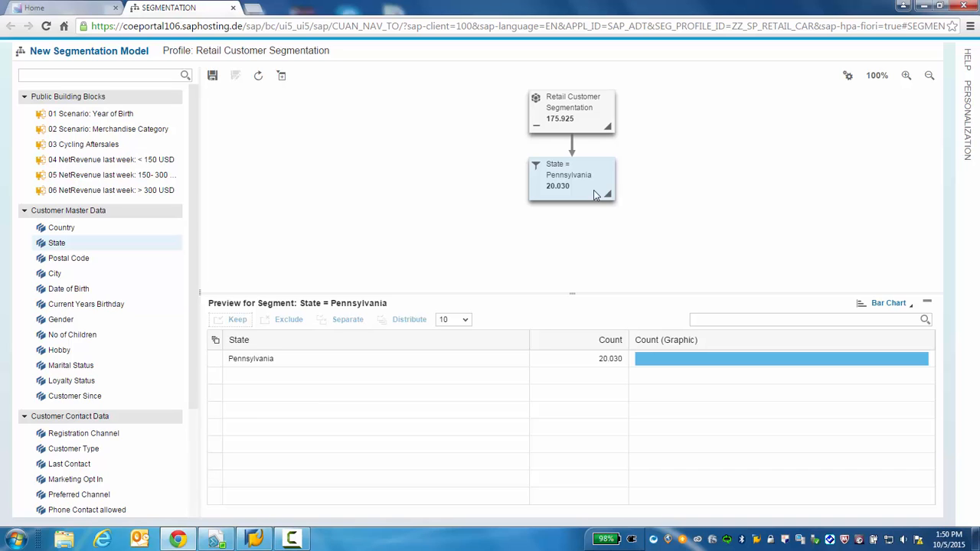
pyautogui.moveTo(587, 205)
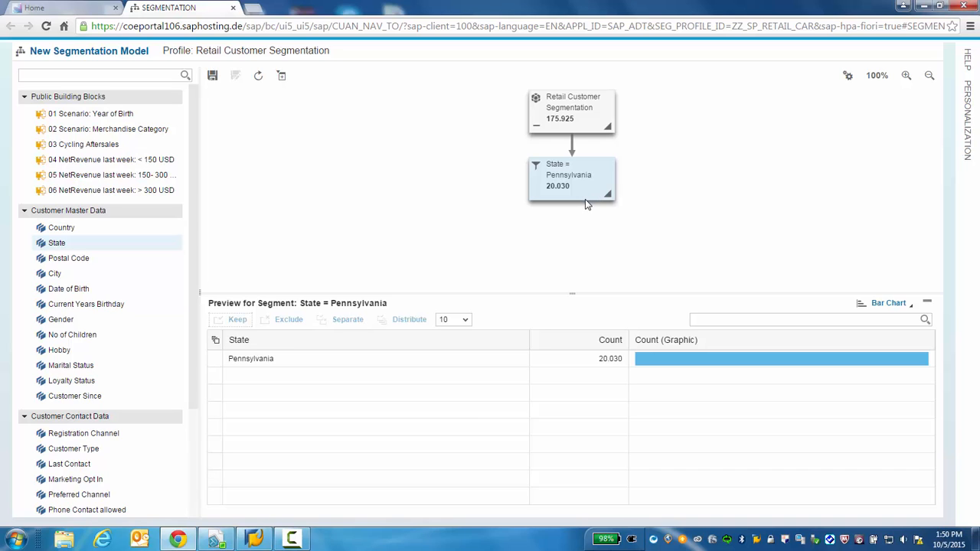
# - Keep customers with Date of Birth from 05.10.1990 to 05.10.2000, leaving 1,456
pyautogui.click(54, 273)
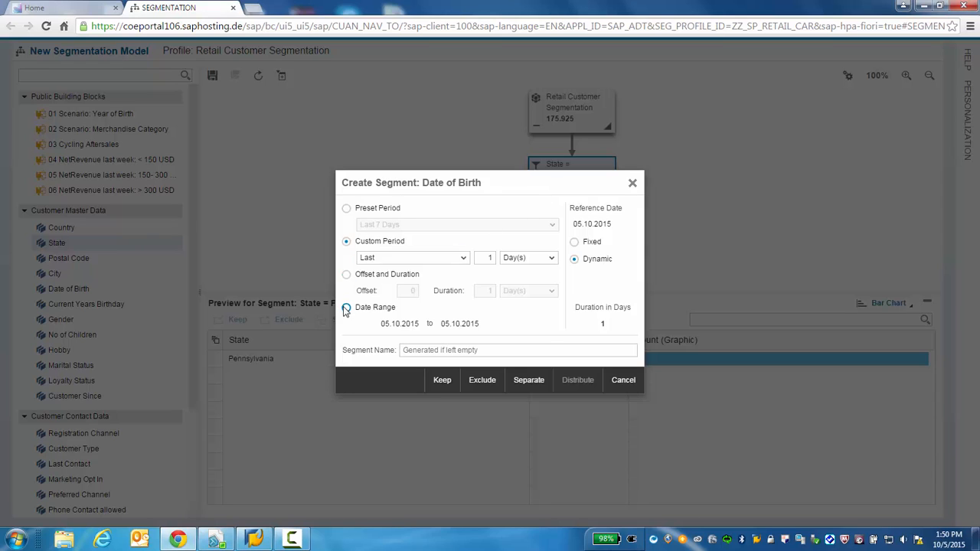
pyautogui.click(346, 307)
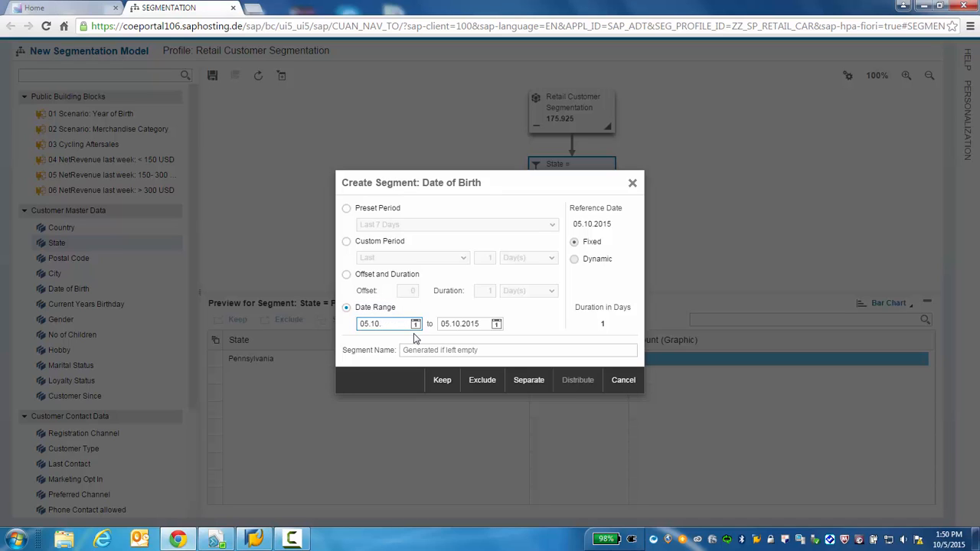
pyautogui.write('1990')
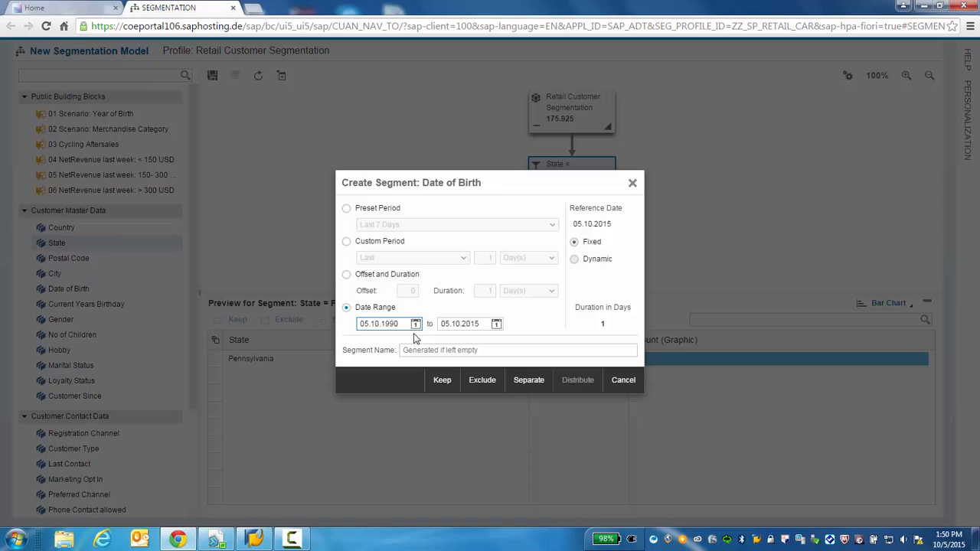
pyautogui.click(467, 324)
pyautogui.write('00')
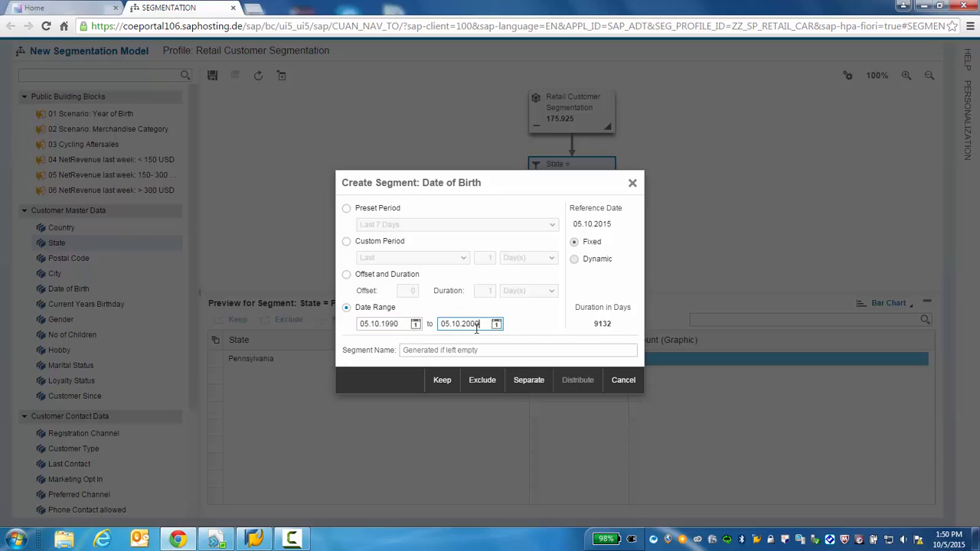
pyautogui.click(442, 380)
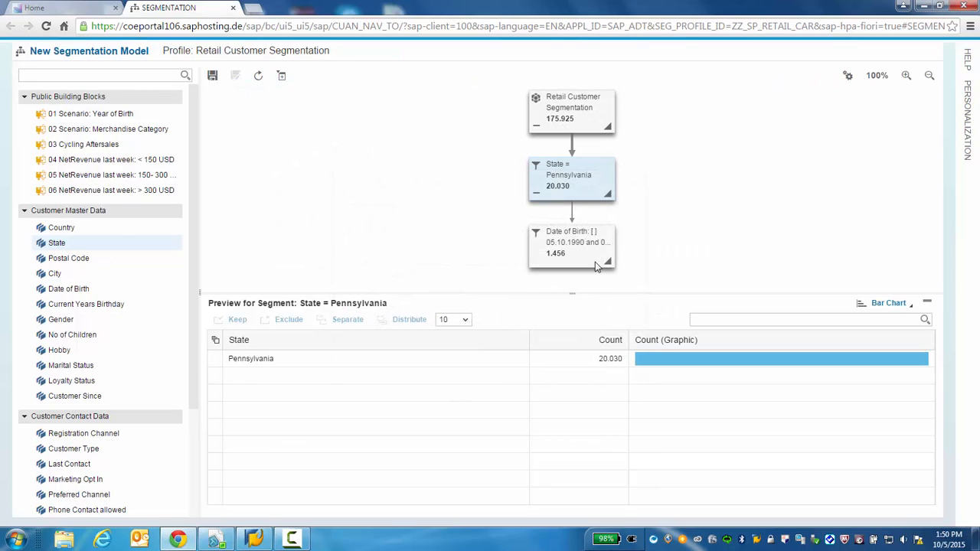
# - Select the Date of Birth 1990–2000 node and browse down to Customer Transaction Data
pyautogui.click(571, 242)
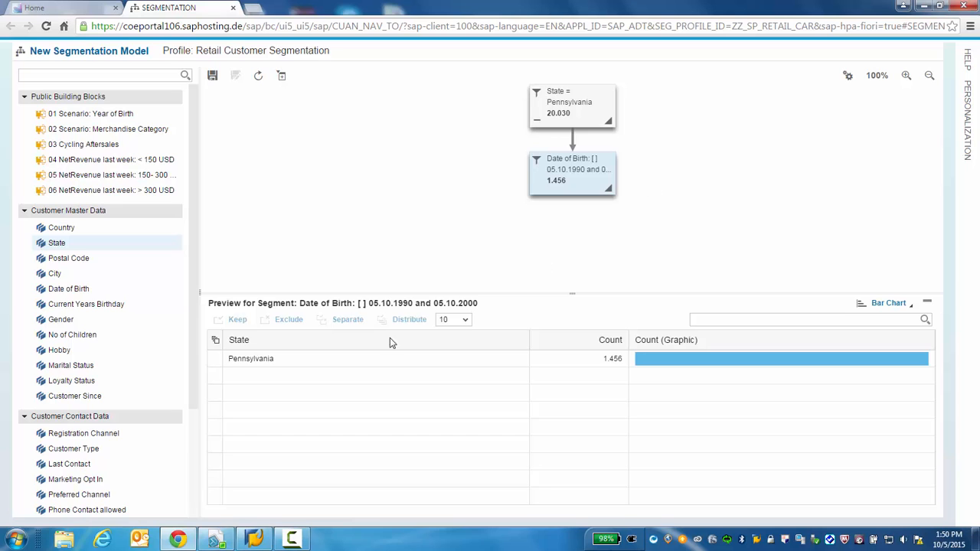
pyautogui.scroll(-3)
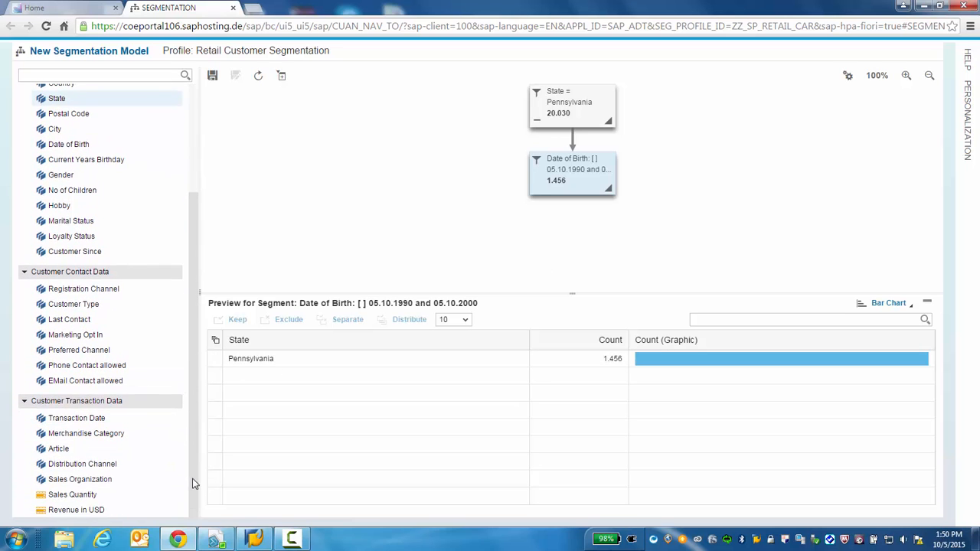
pyautogui.click(82, 463)
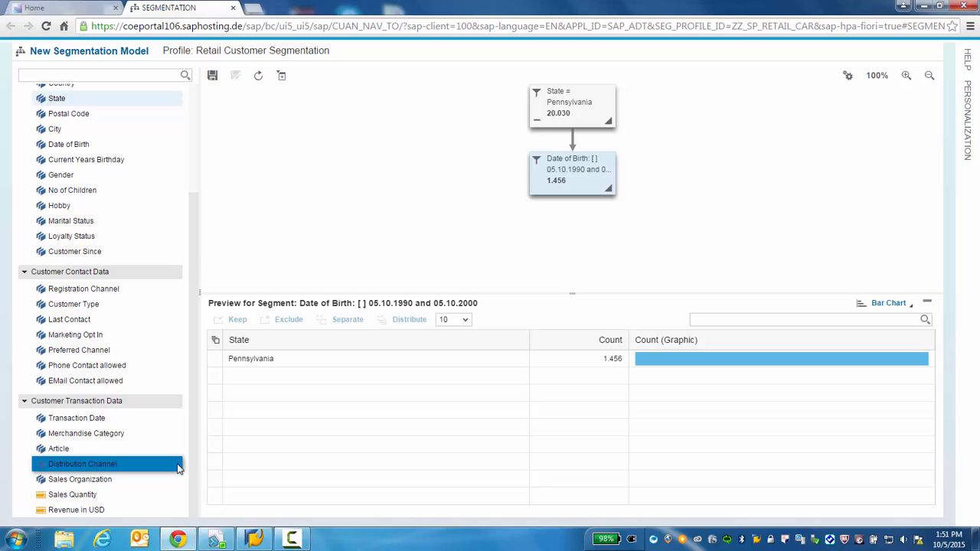
pyautogui.click(80, 478)
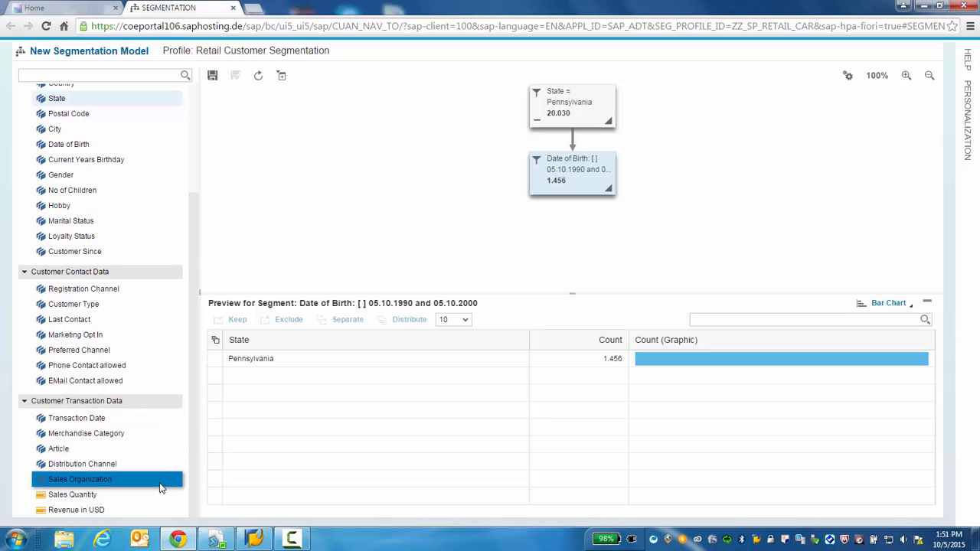
pyautogui.moveTo(82, 463)
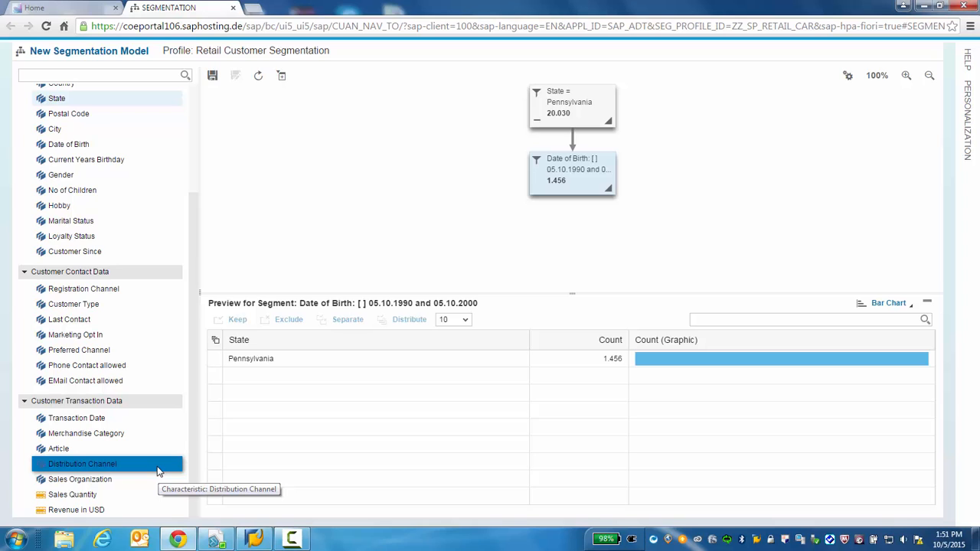
# - Show the Revenue in USD histogram for the segment and list its revenue conditions
pyautogui.click(82, 463)
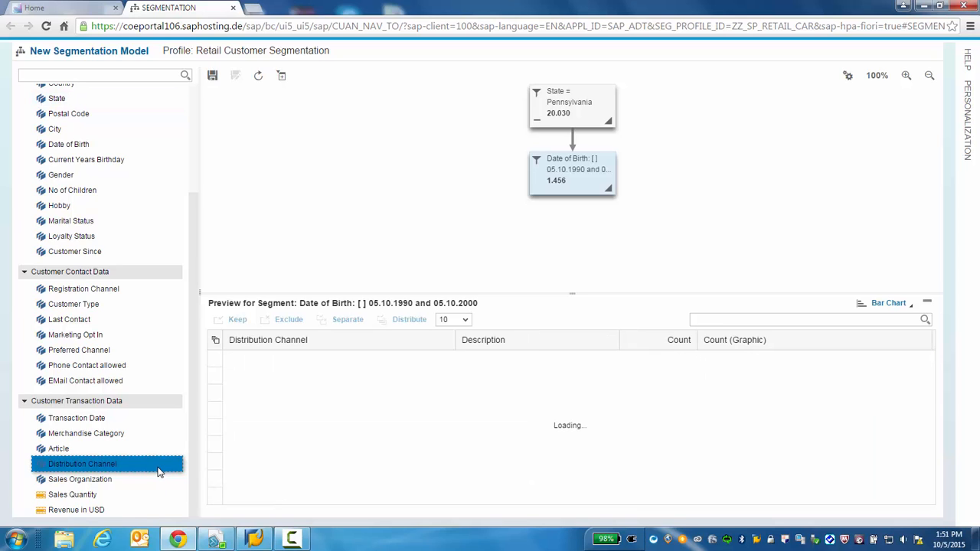
pyautogui.click(83, 463)
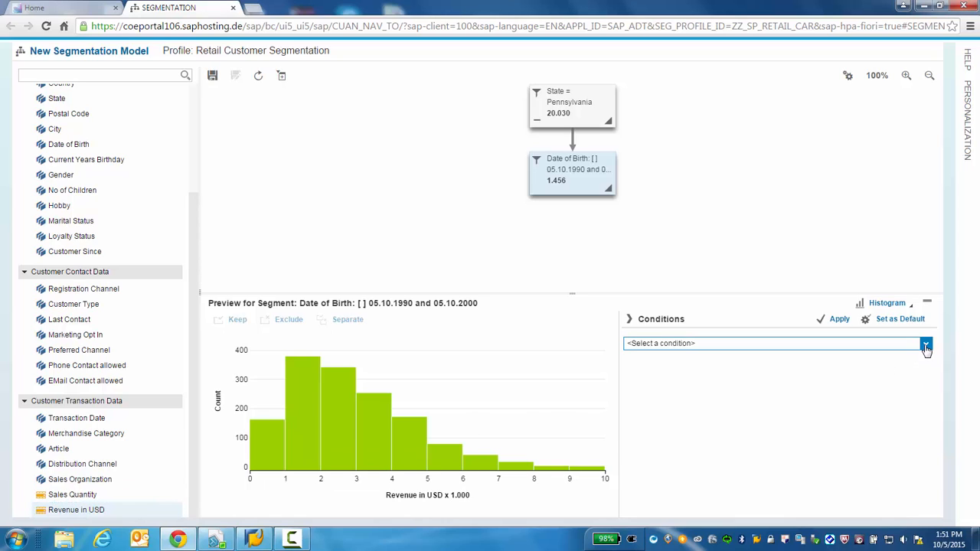
pyautogui.click(926, 343)
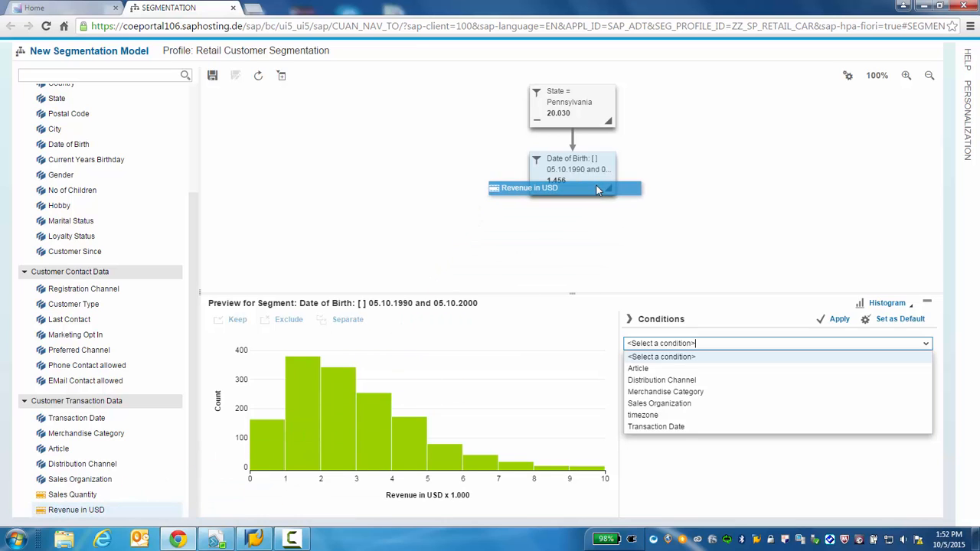
# - Add a Revenue in USD greater than 500 filter under Date of Birth, keeping 1,425
pyautogui.click(544, 187)
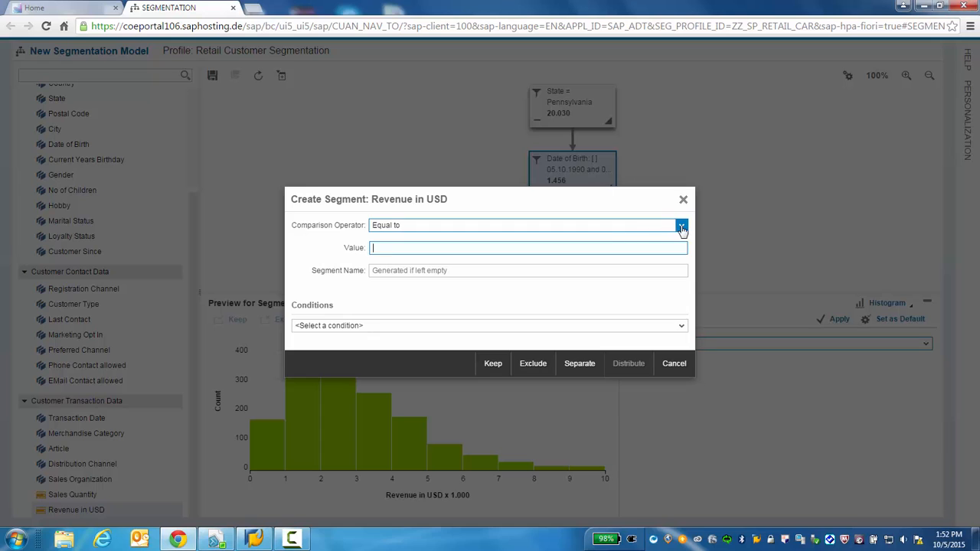
pyautogui.click(681, 224)
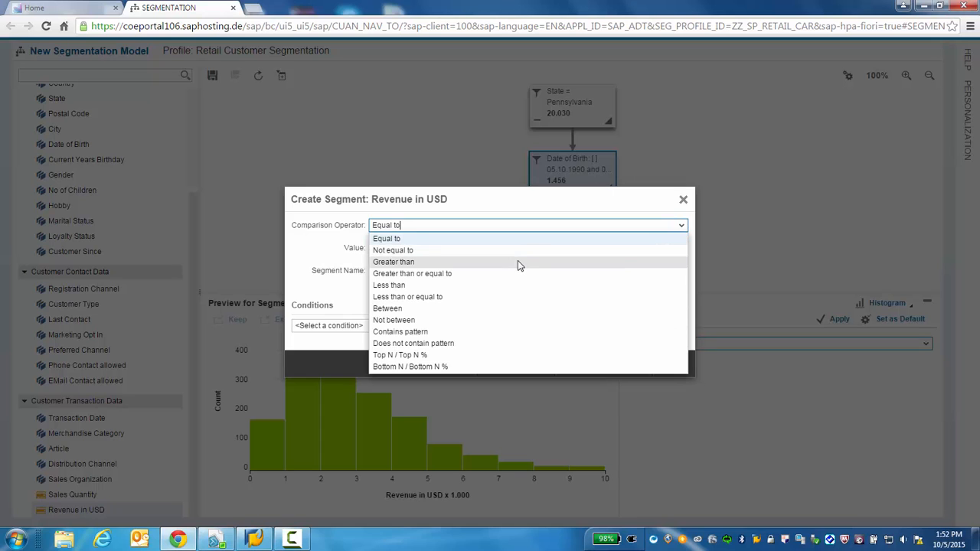
pyautogui.click(393, 262)
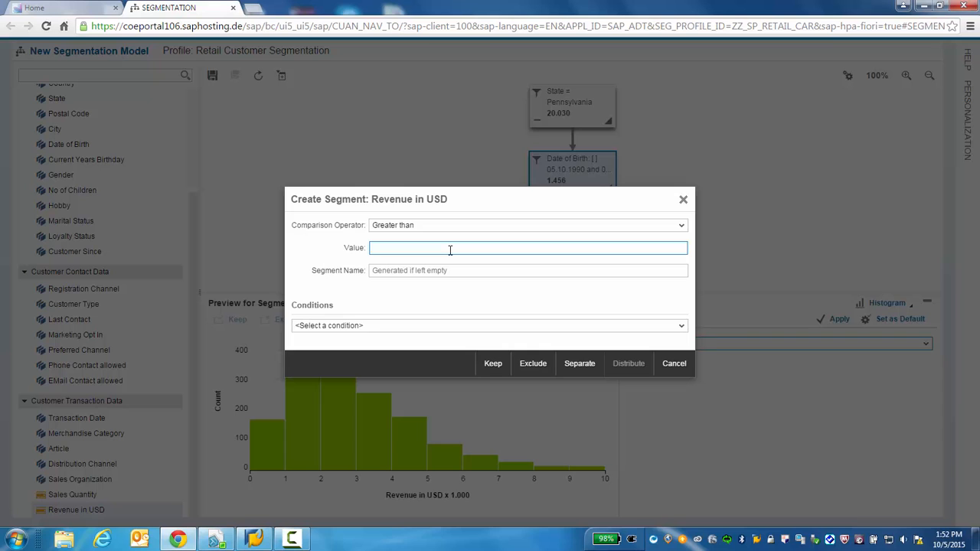
pyautogui.write('500')
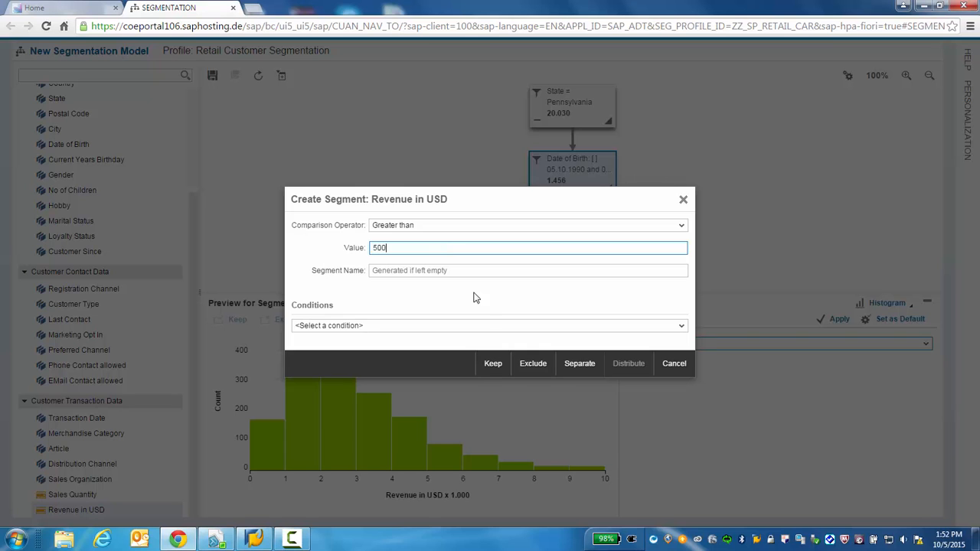
pyautogui.click(492, 363)
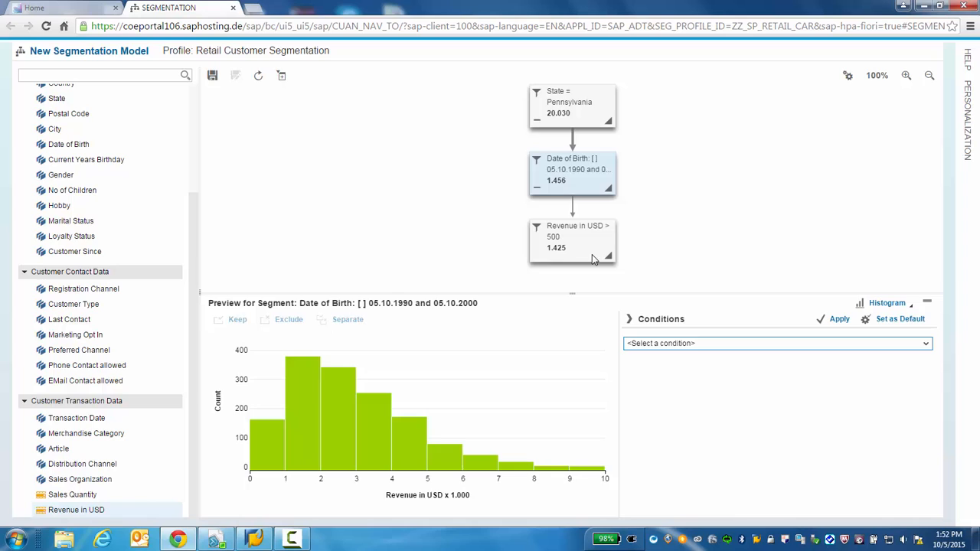
# - Start a target group from the Revenue > 500 segment and name it '1990-2000 Penn'
pyautogui.click(573, 237)
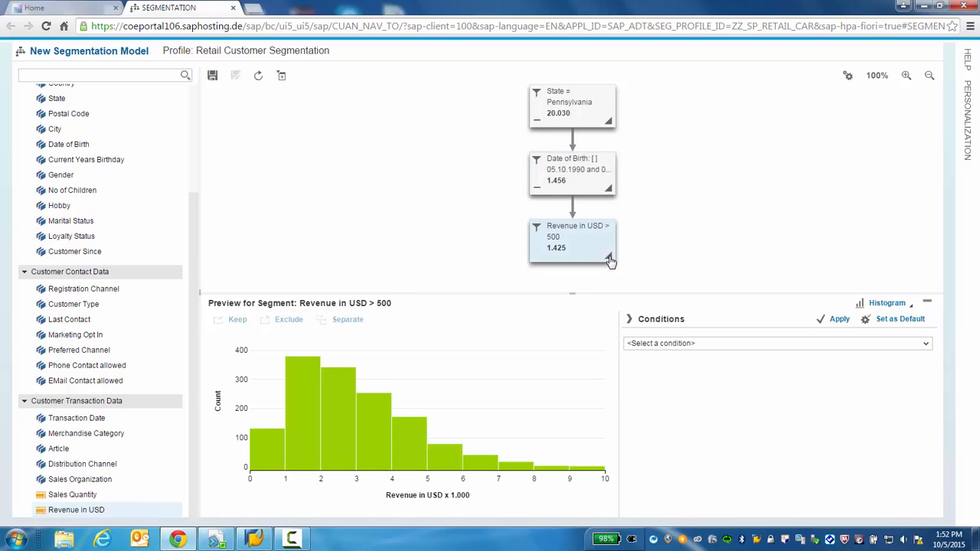
pyautogui.moveTo(609, 258)
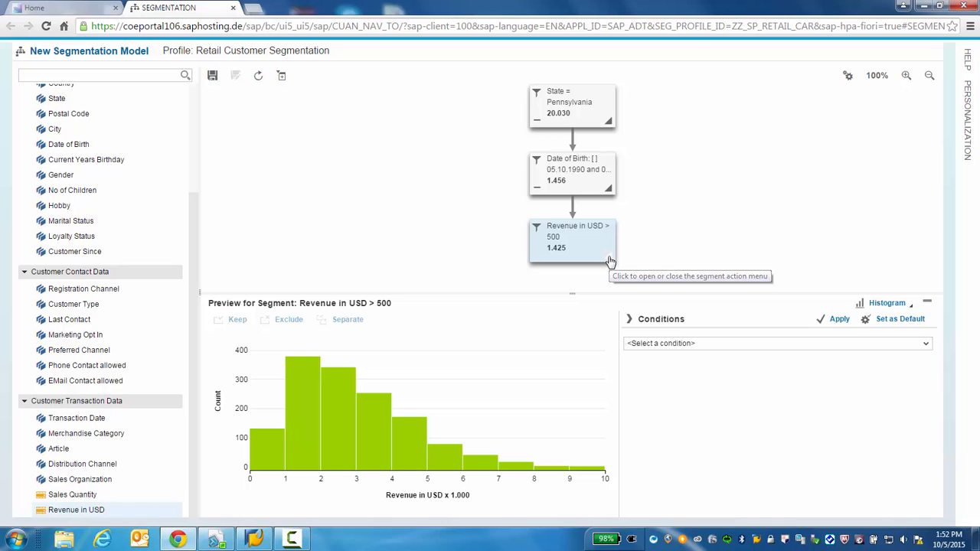
pyautogui.click(608, 255)
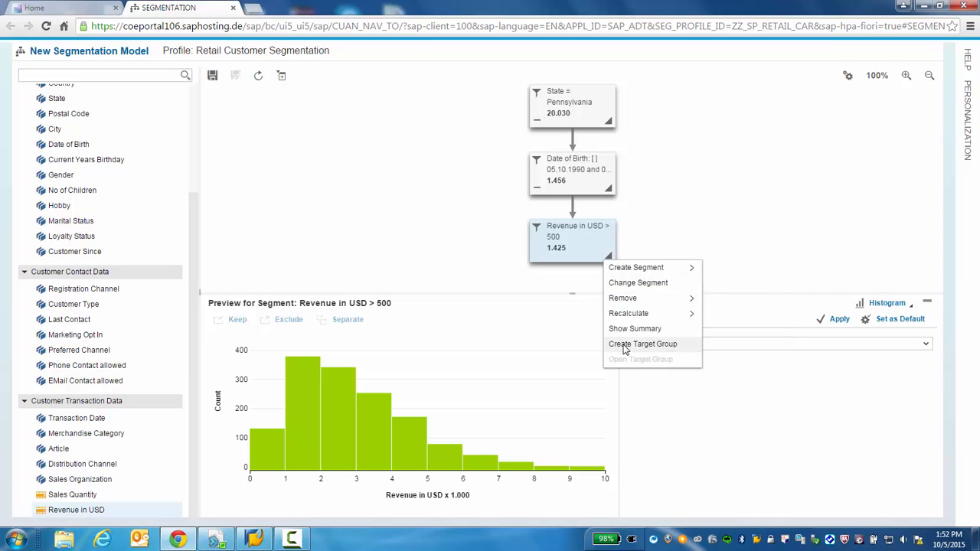
pyautogui.click(643, 344)
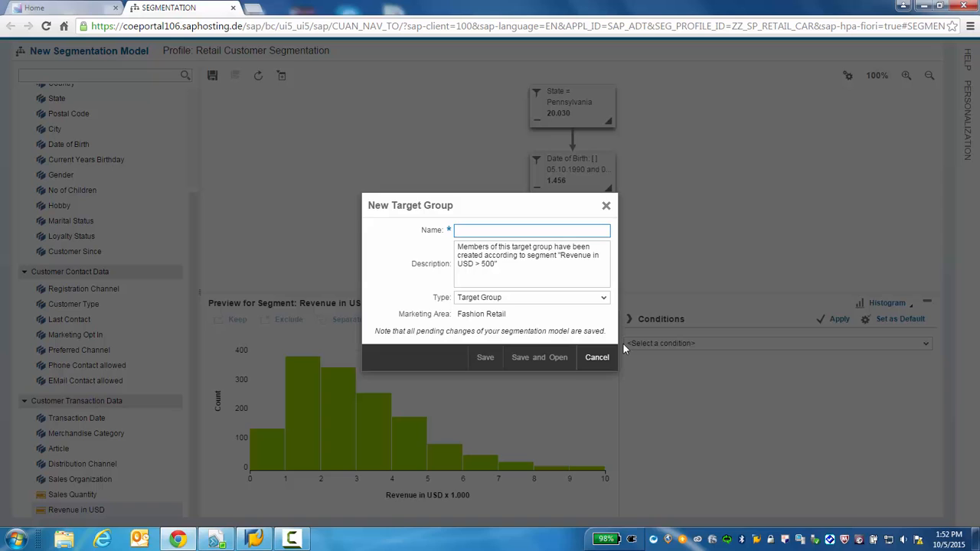
pyautogui.write('1')
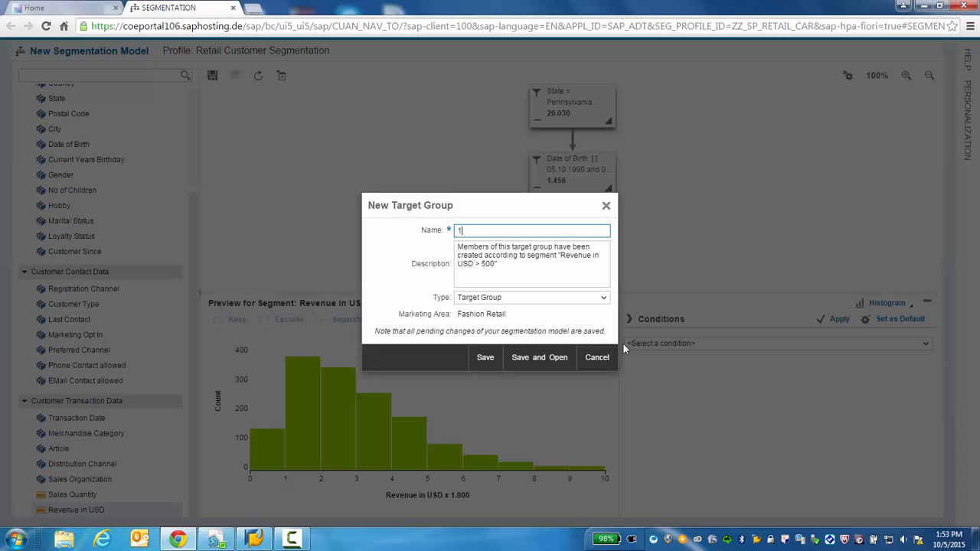
pyautogui.write('99')
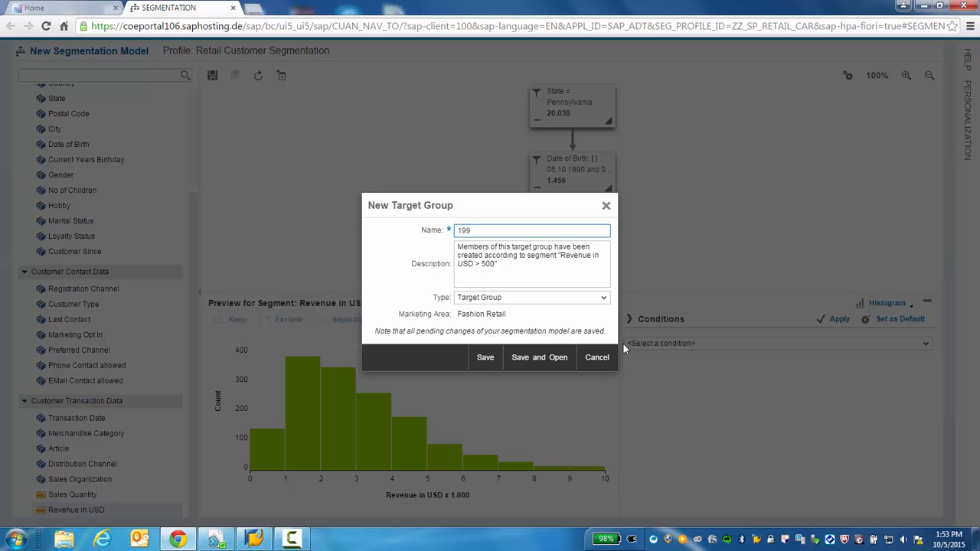
pyautogui.write('1990-2000')
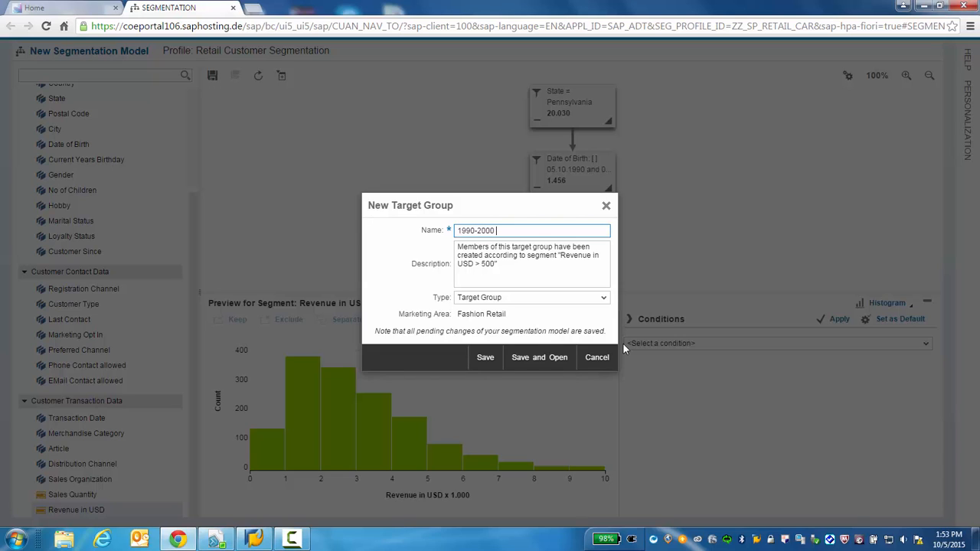
pyautogui.write('Penn')
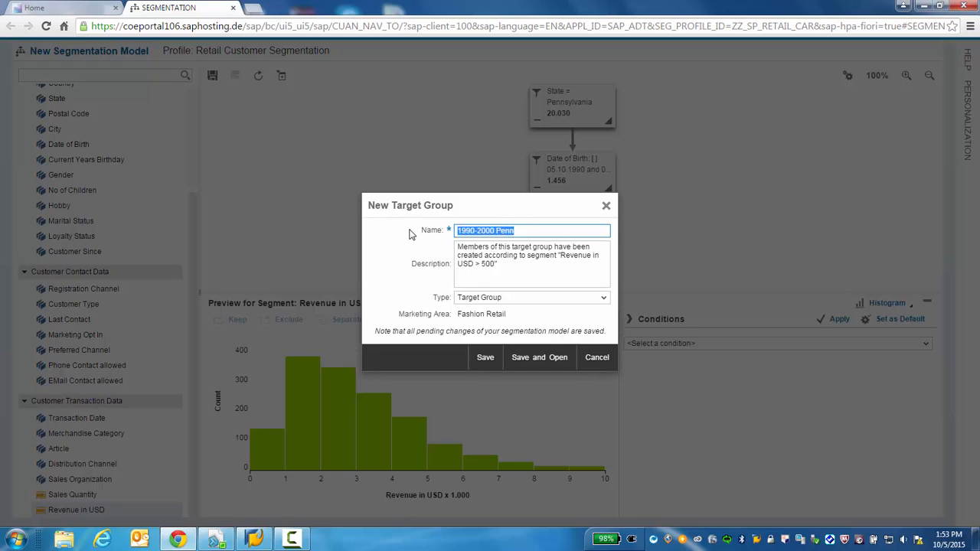
# - Save the target group and save the model under the name '1990-2000 Penn'
pyautogui.click(485, 356)
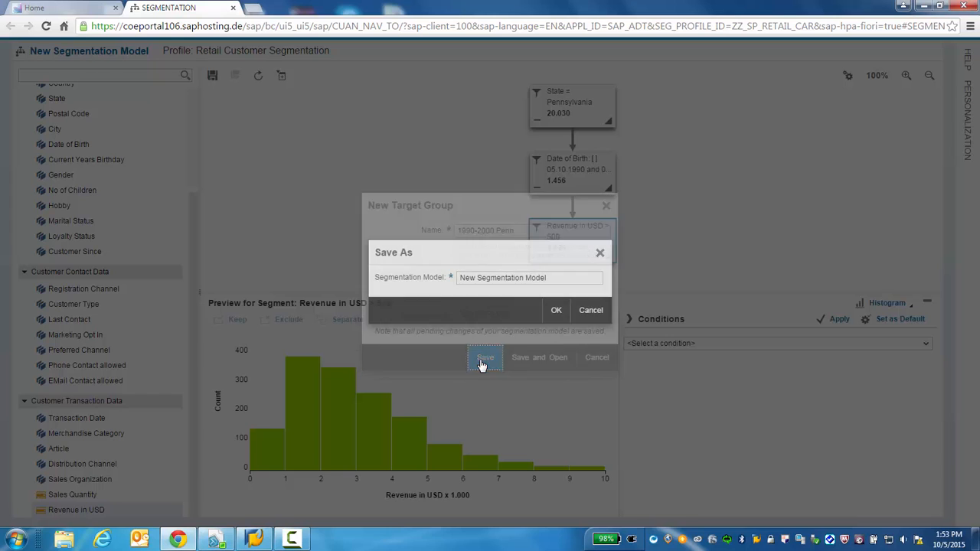
pyautogui.click(484, 357)
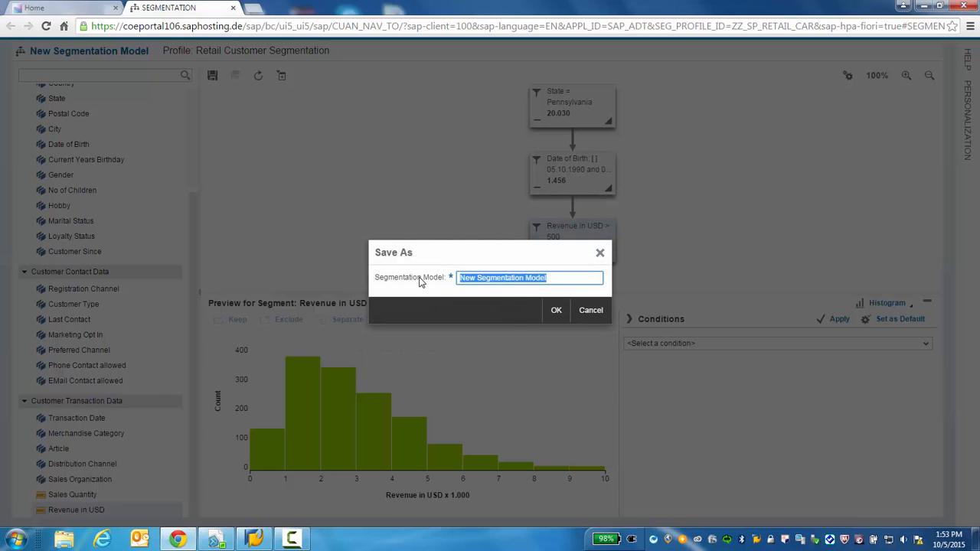
pyautogui.write('1990-2000 Penn')
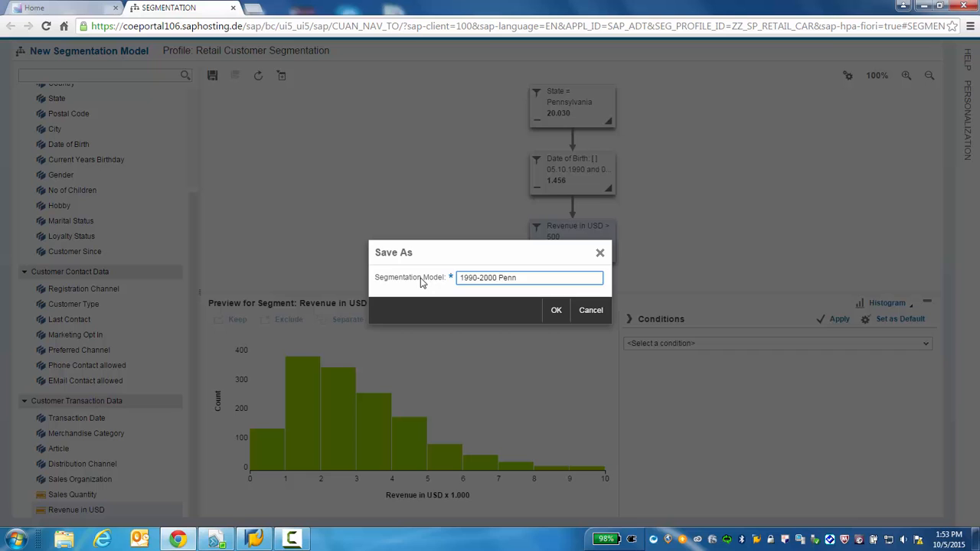
pyautogui.moveTo(556, 310)
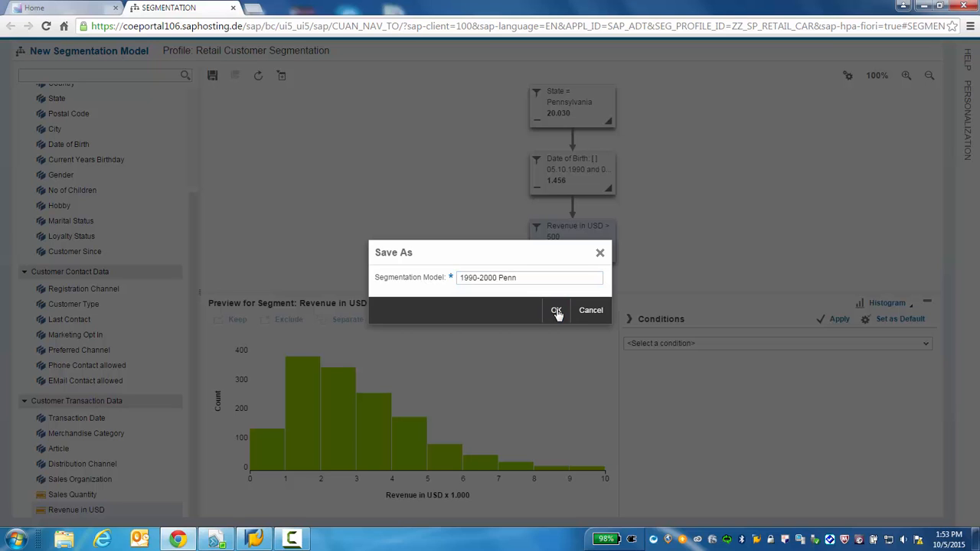
pyautogui.click(556, 310)
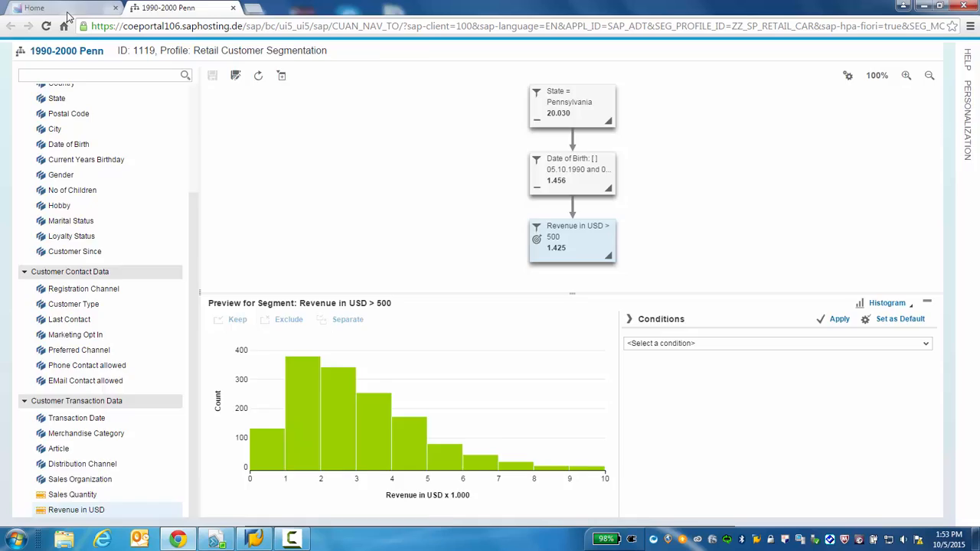
# - Go back to the launchpad home and open 'Retail Segmentation – View Target Groups'
pyautogui.click(34, 7)
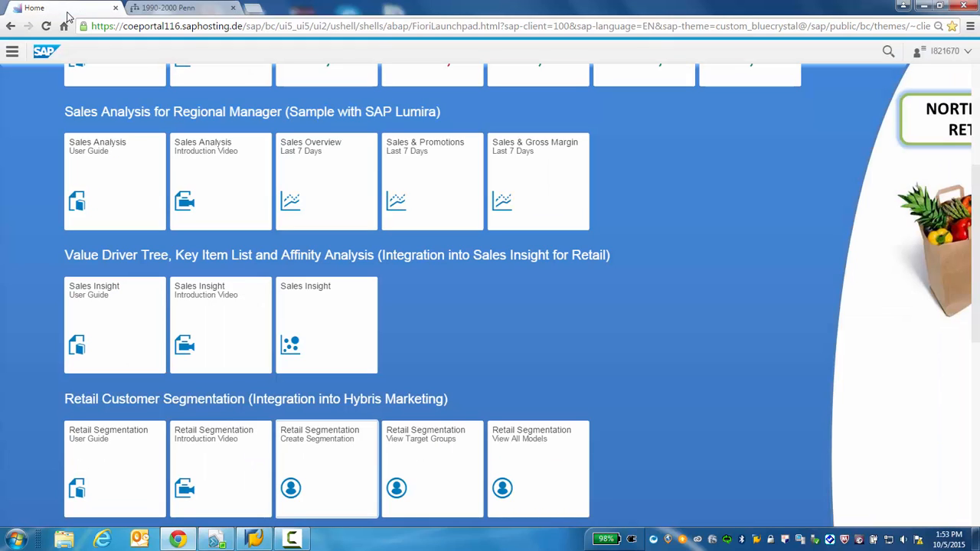
pyautogui.moveTo(446, 467)
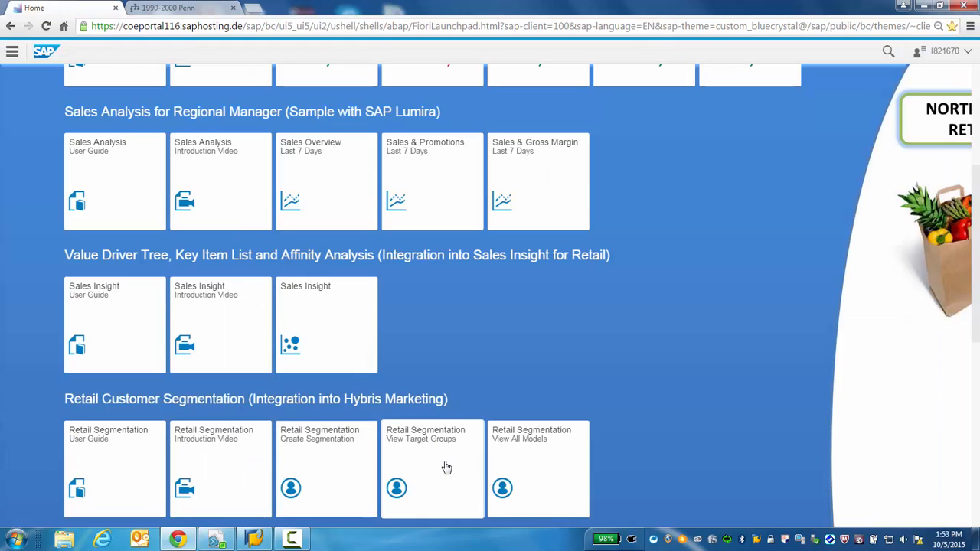
pyautogui.click(432, 468)
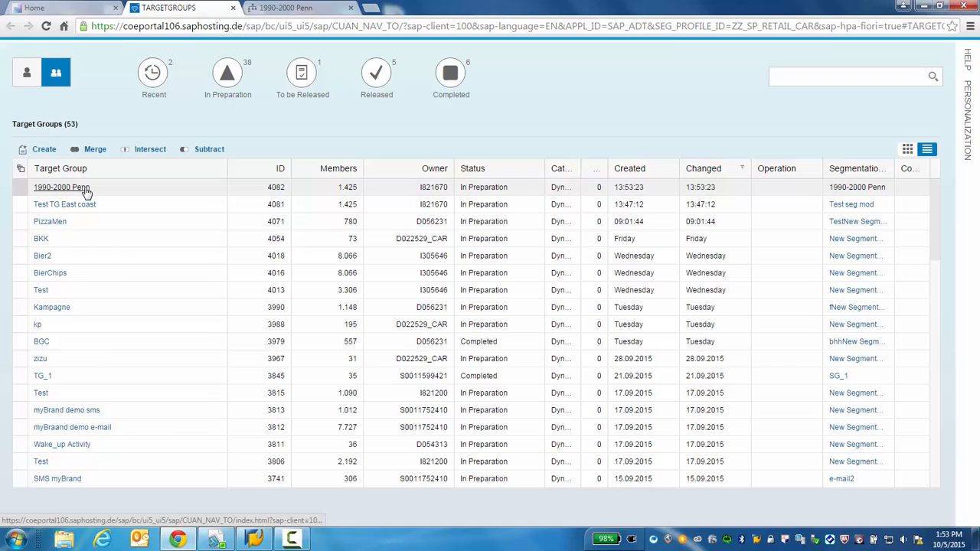
pyautogui.moveTo(62, 187)
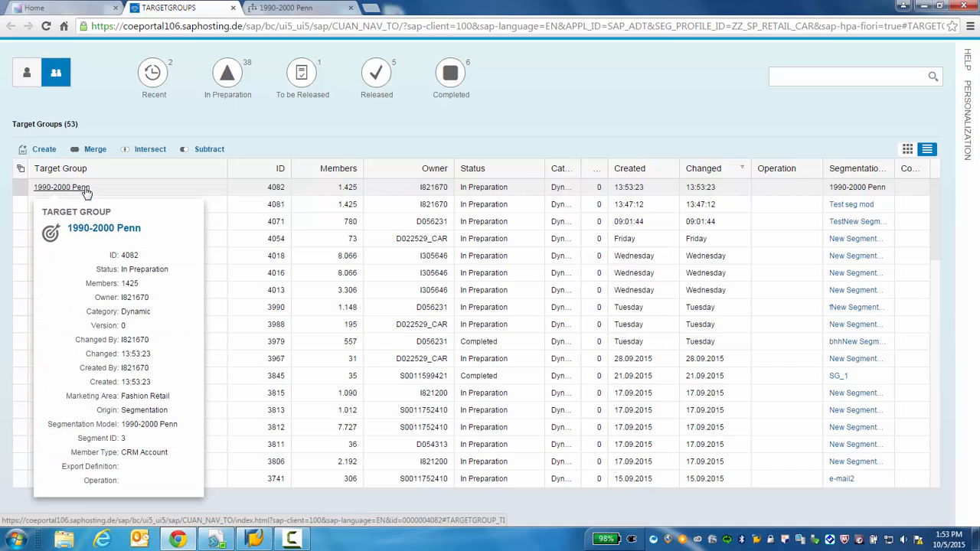
# - Open the '1990-2000 Penn' target group to view its 1,425 Pennsylvania member accounts
pyautogui.click(61, 187)
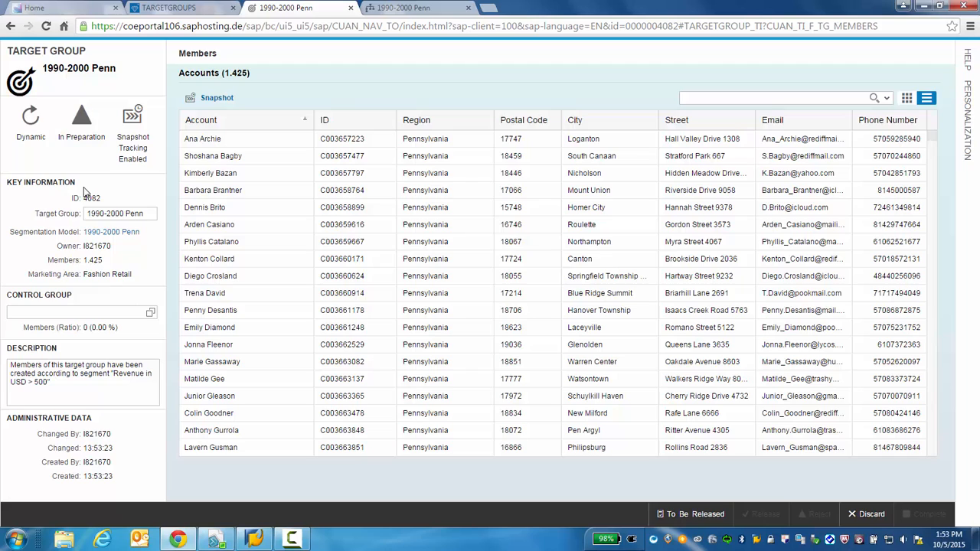
pyautogui.moveTo(86, 192)
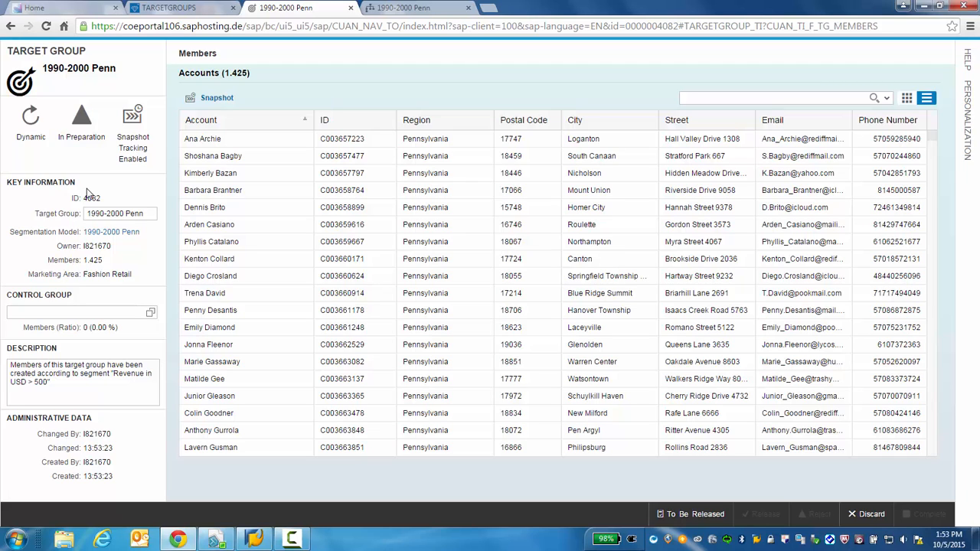